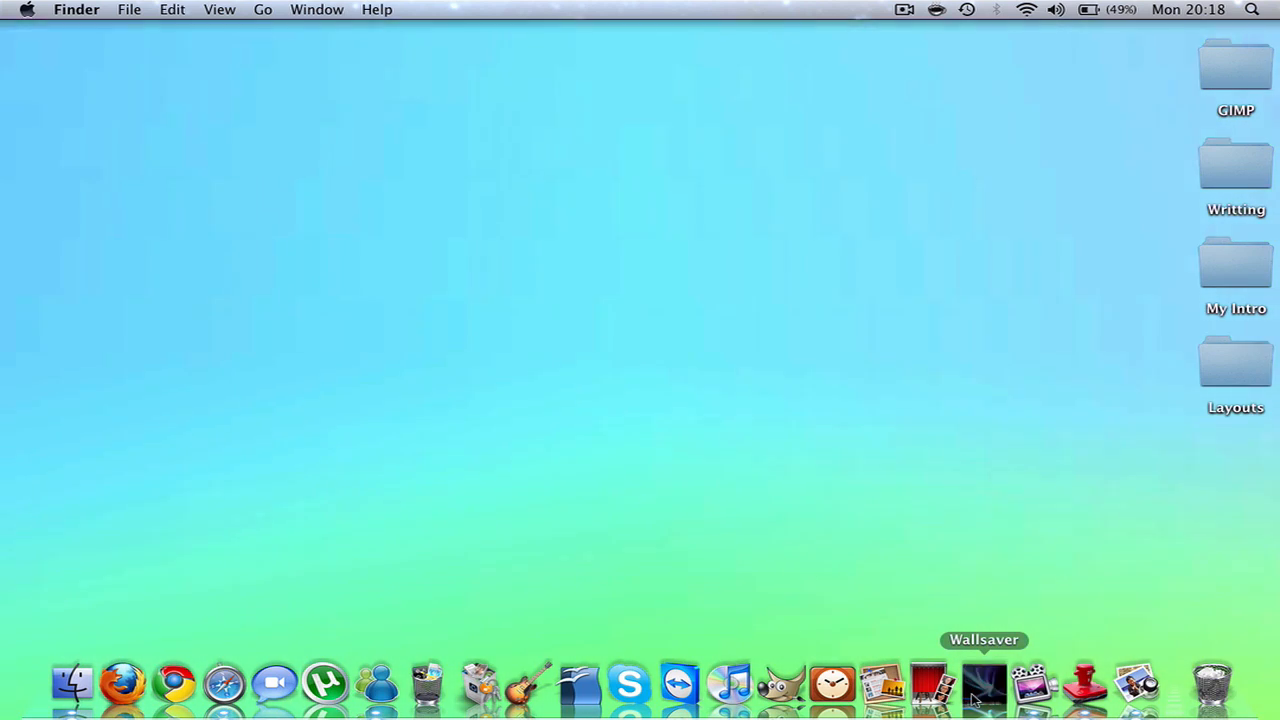
Launch Wallsaver from its Dock icon
left_click(983, 685)
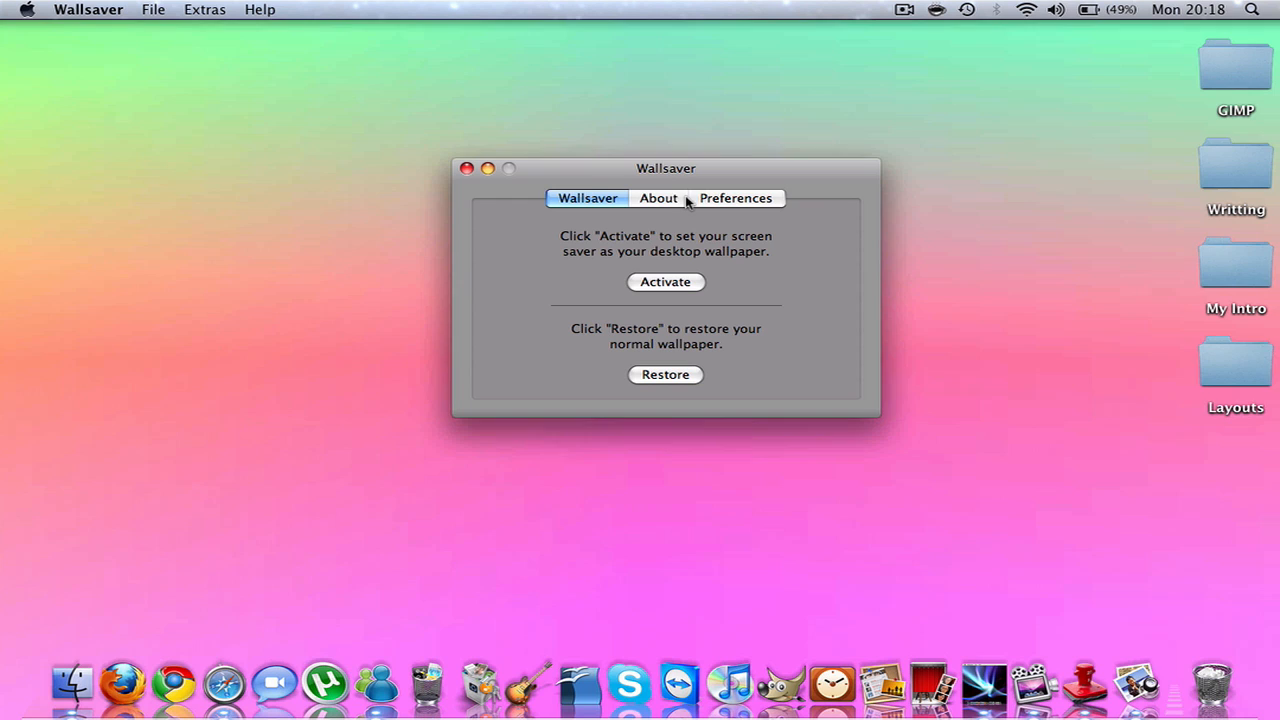
In Preferences, choose Nature Patterns as the screen saver instead of Random
left_click(736, 198)
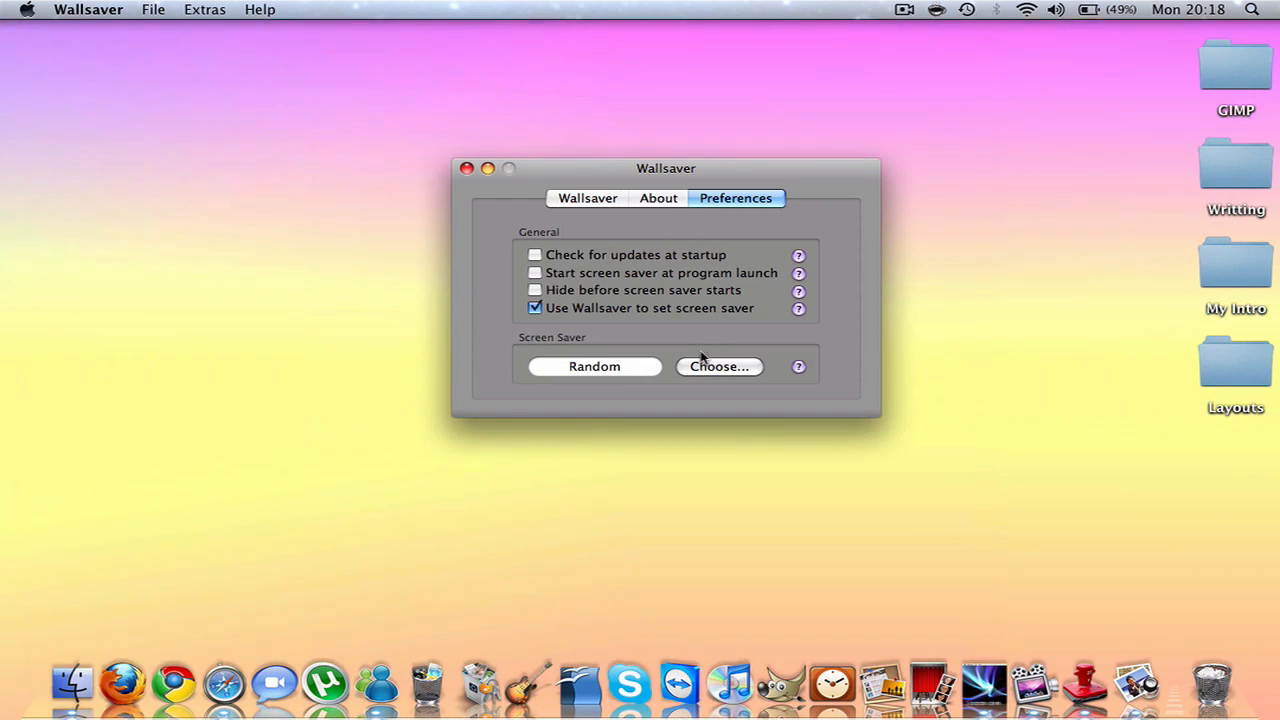
left_click(718, 366)
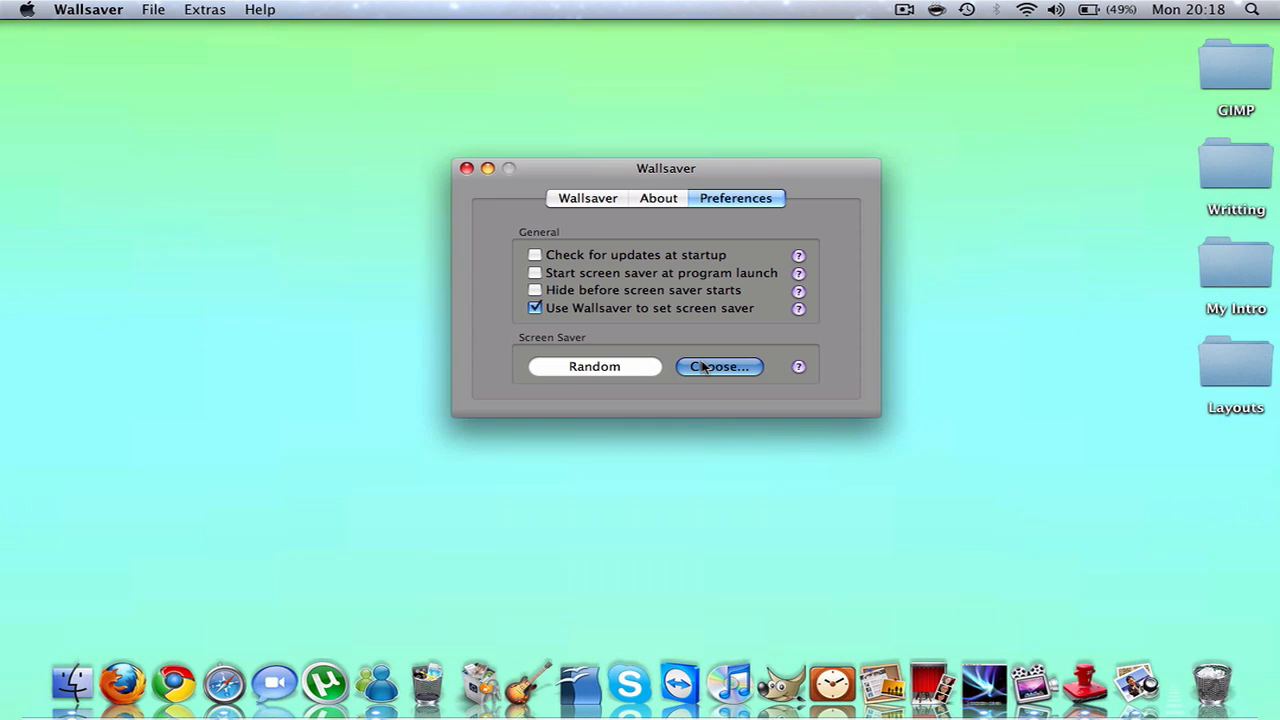
left_click(718, 366)
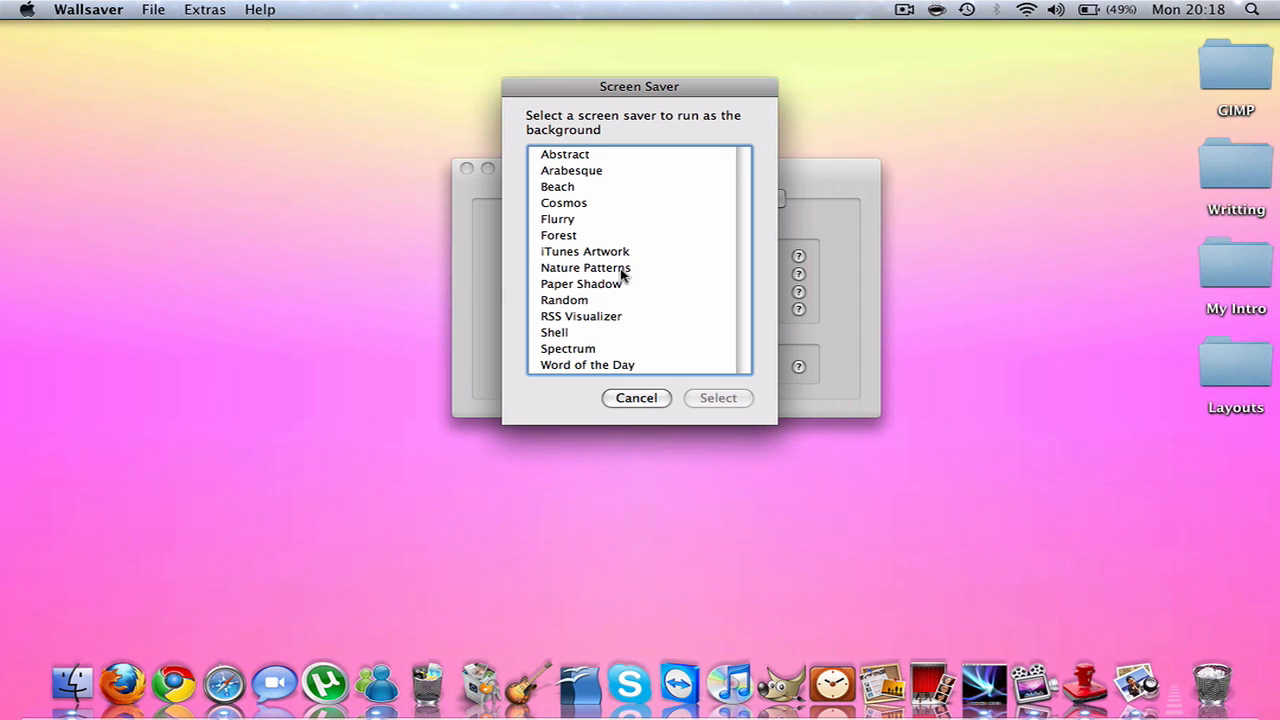
left_click(585, 267)
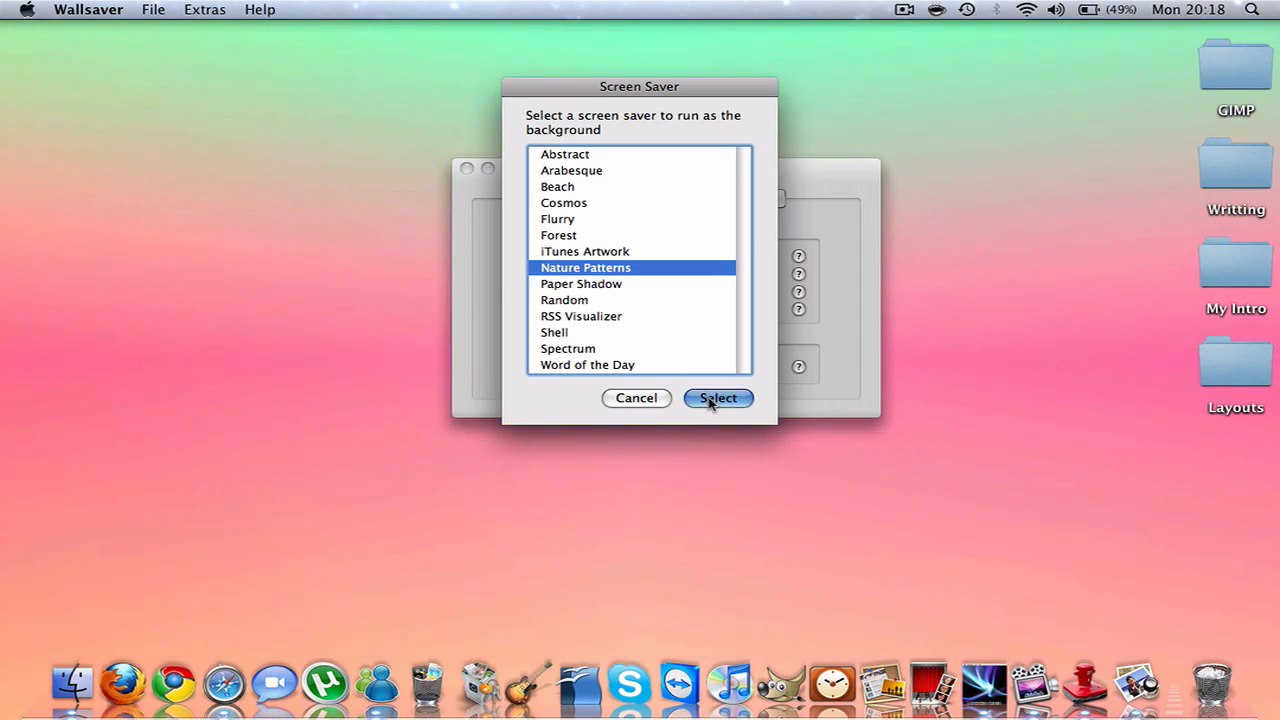
left_click(718, 398)
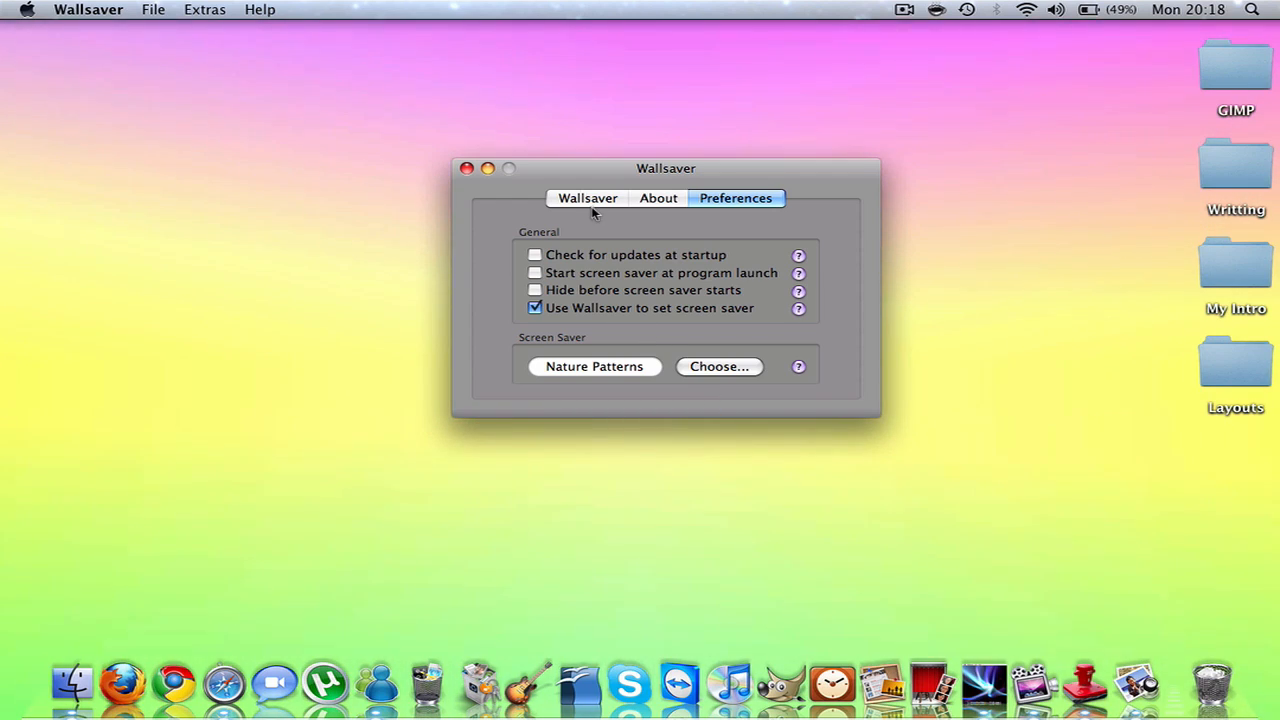
Back on the Wallsaver tab, restore the wallpaper, then activate Nature Patterns as wallpaper
left_click(588, 197)
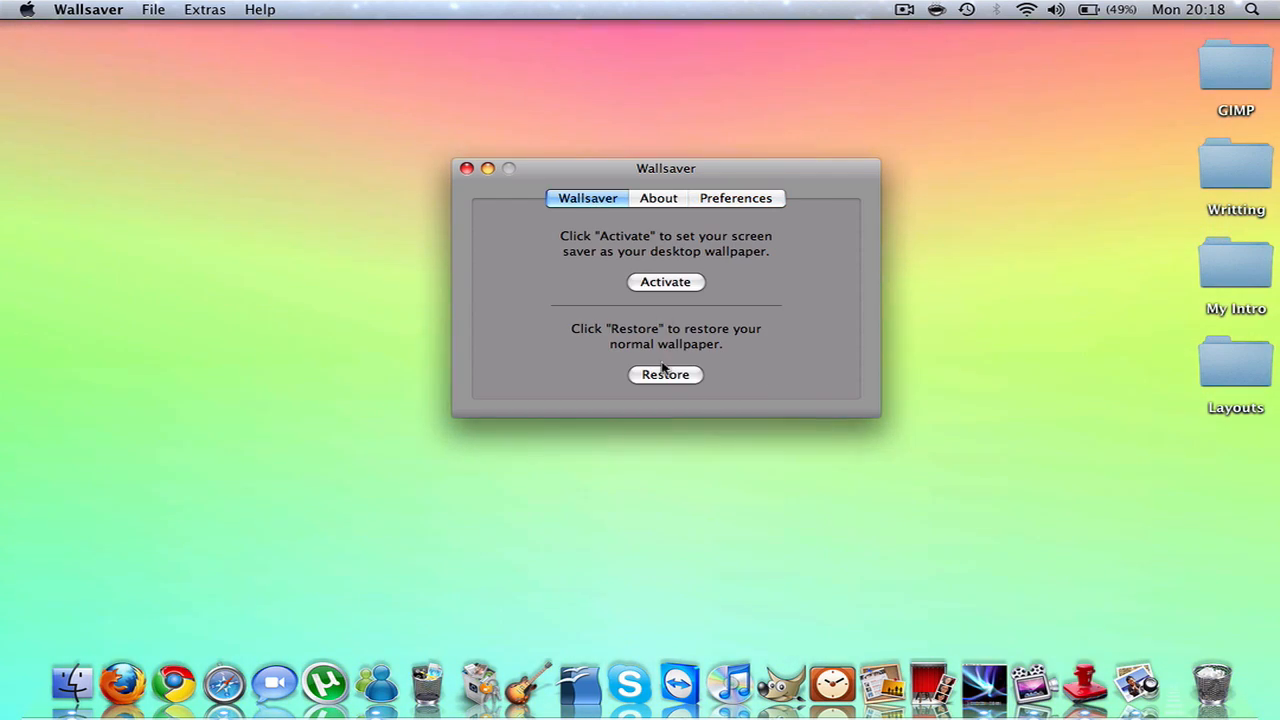
left_click(665, 374)
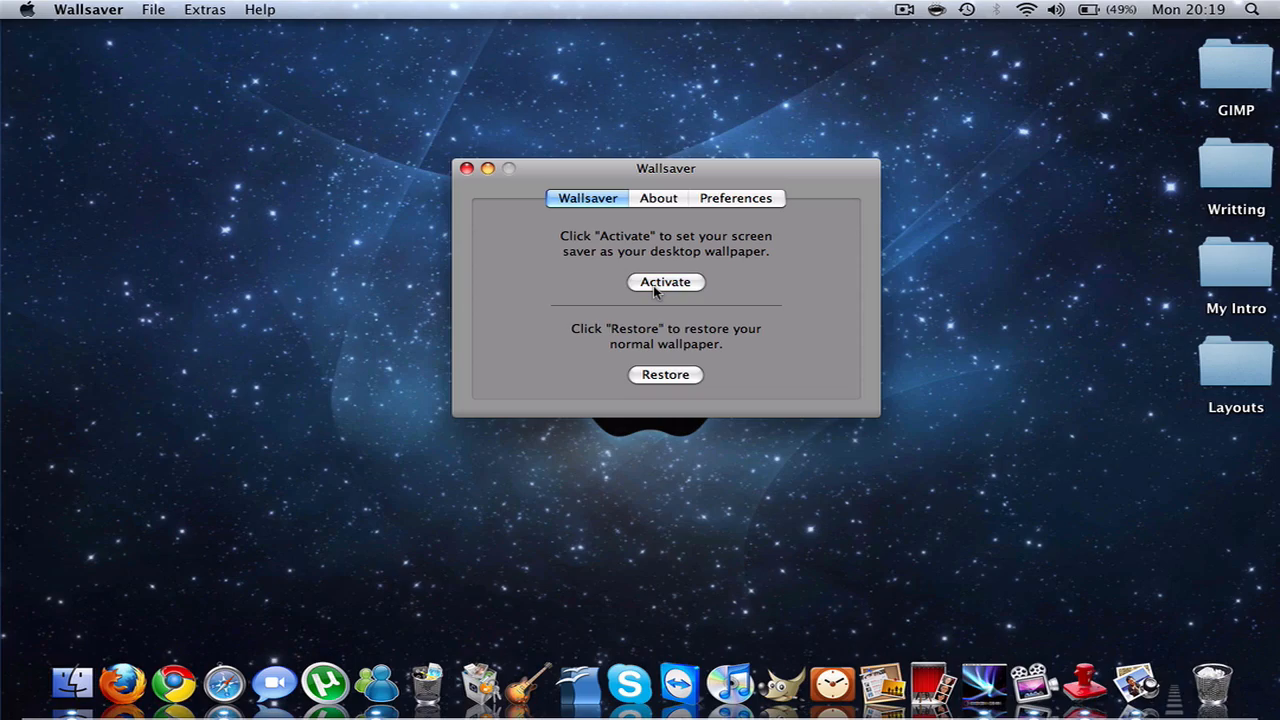
left_click(665, 281)
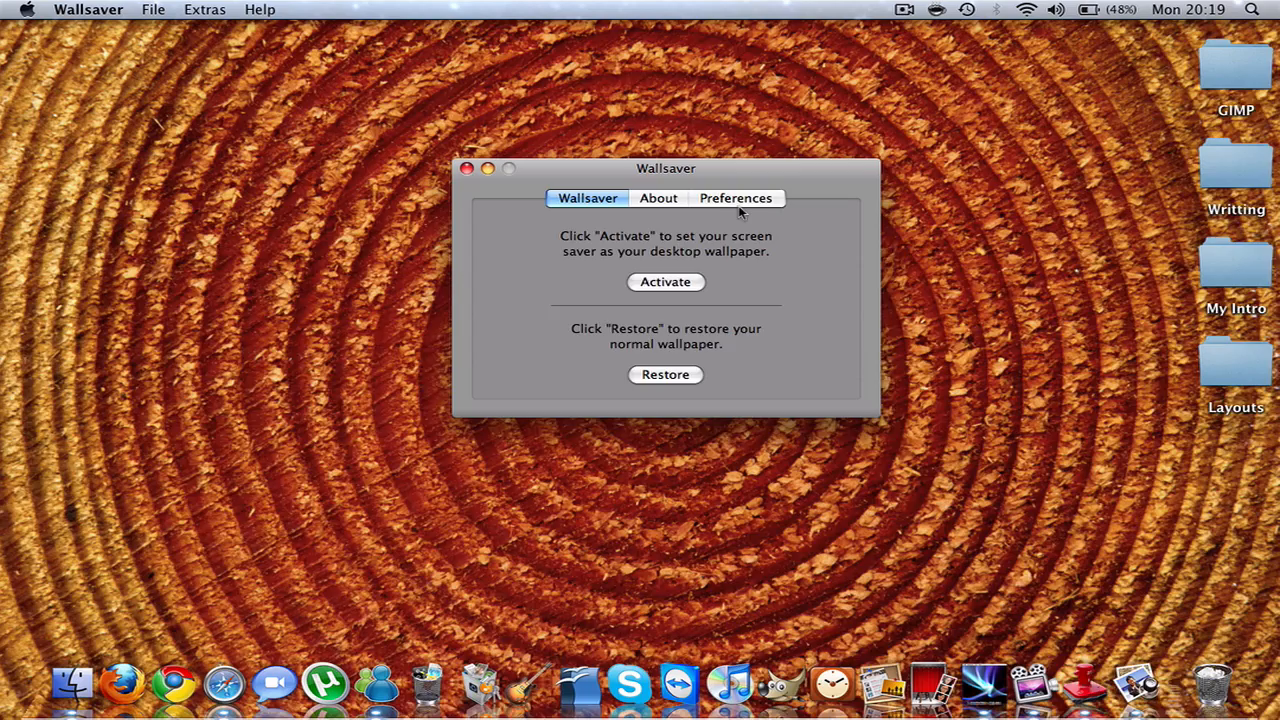
left_click(735, 197)
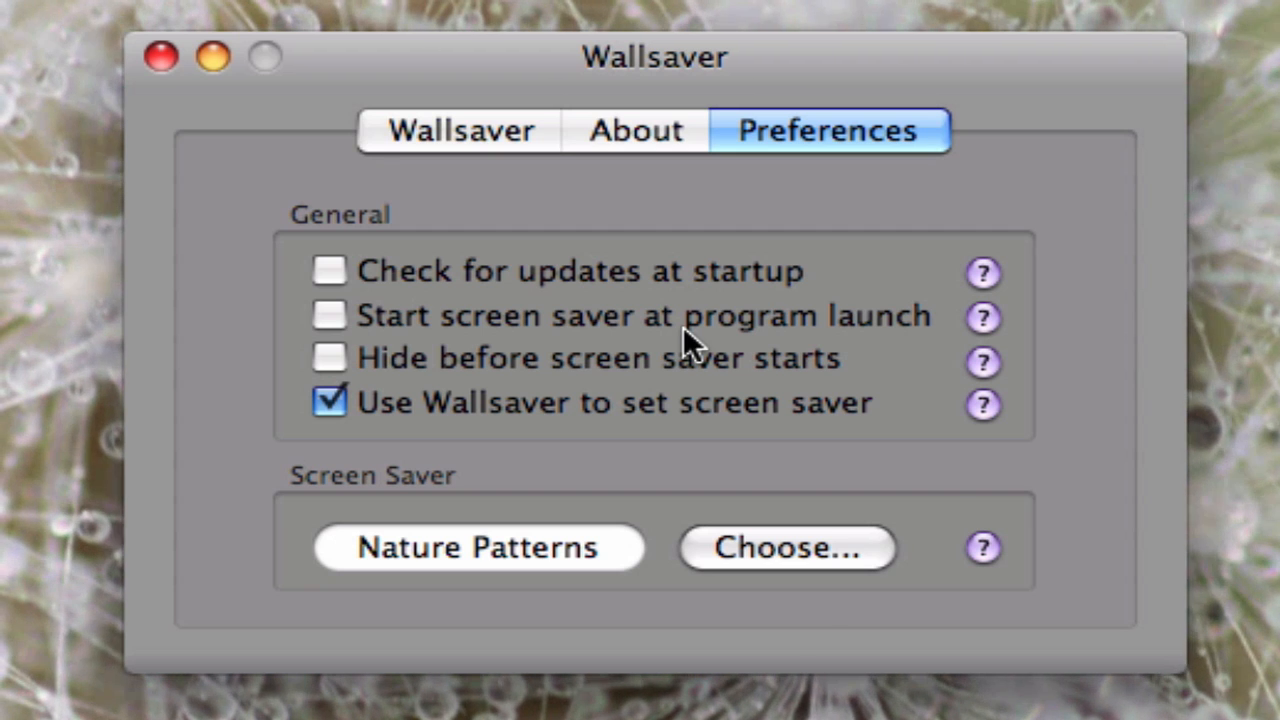
mouse_move(545, 410)
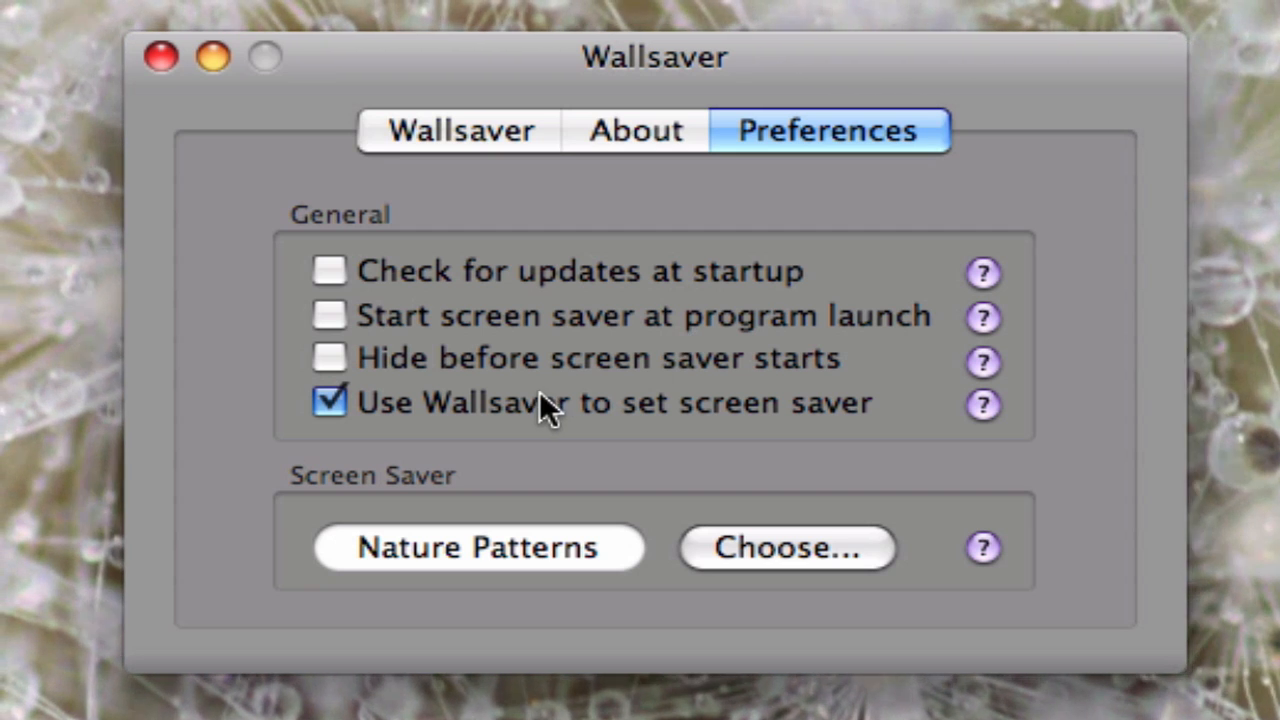
mouse_move(530, 420)
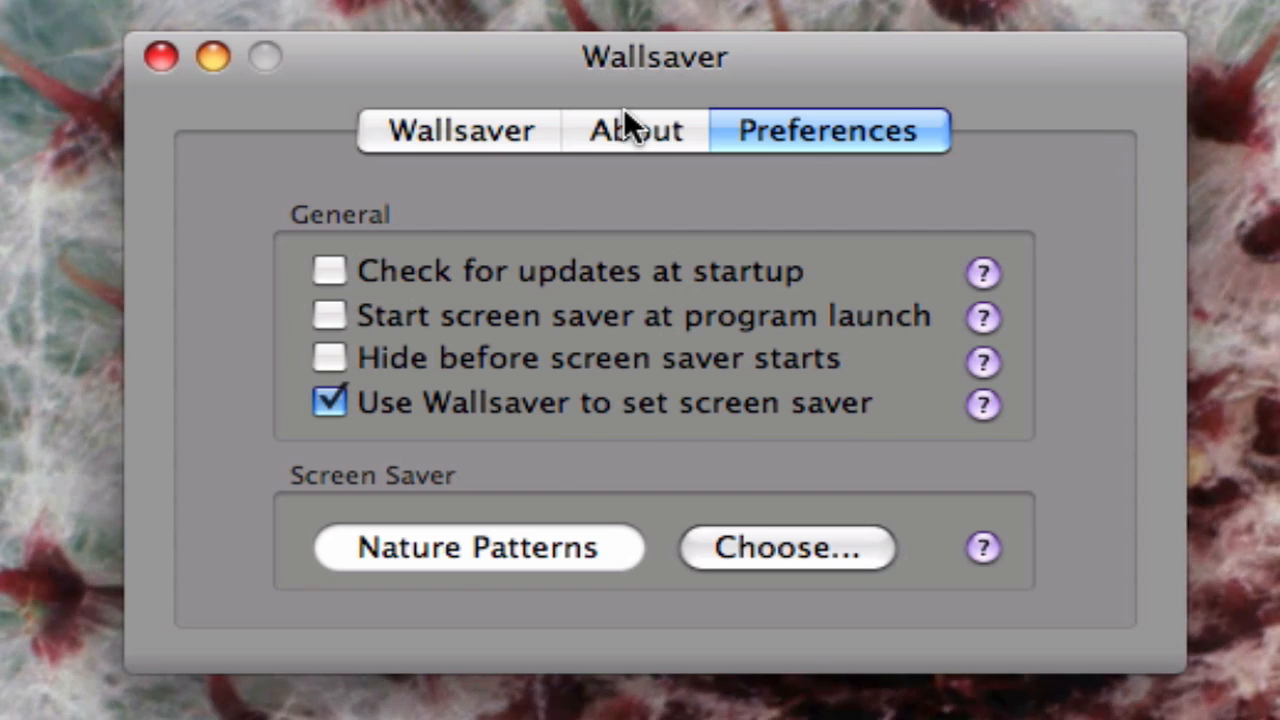
left_click(634, 130)
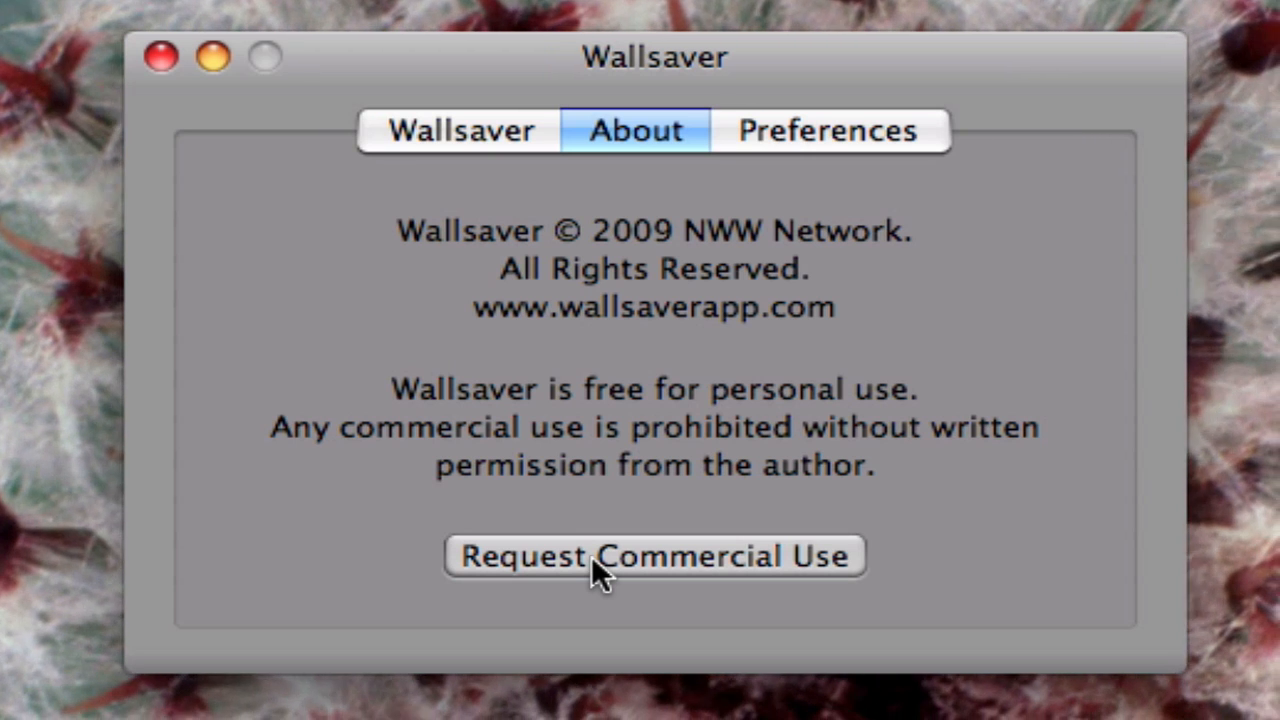
left_click(460, 130)
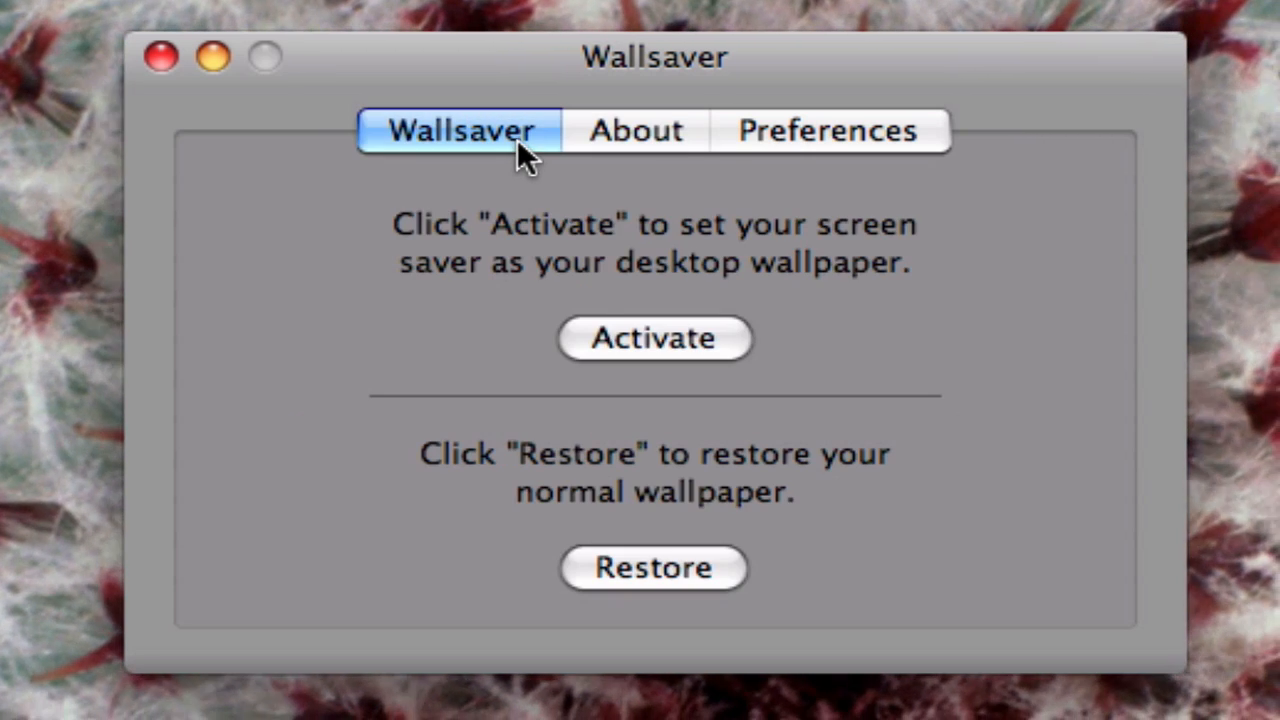
mouse_move(710, 510)
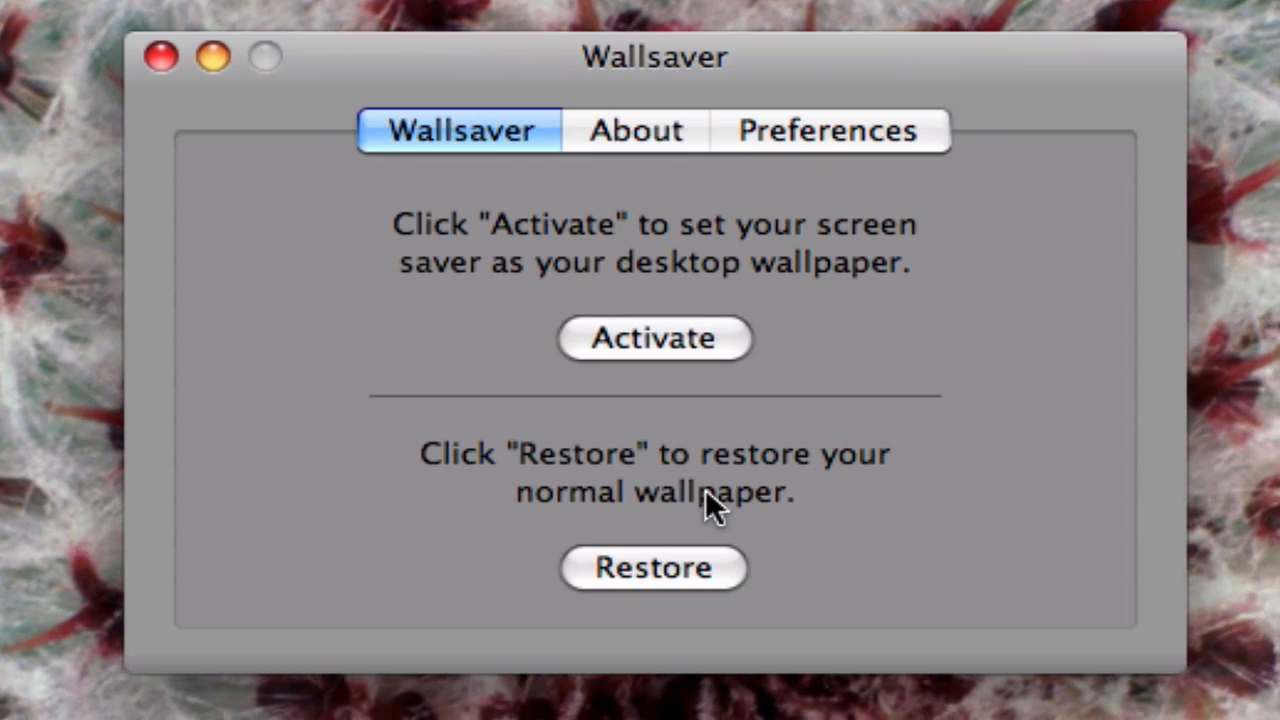
Restore the normal starry wallpaper and close the Wallsaver window
left_click(653, 567)
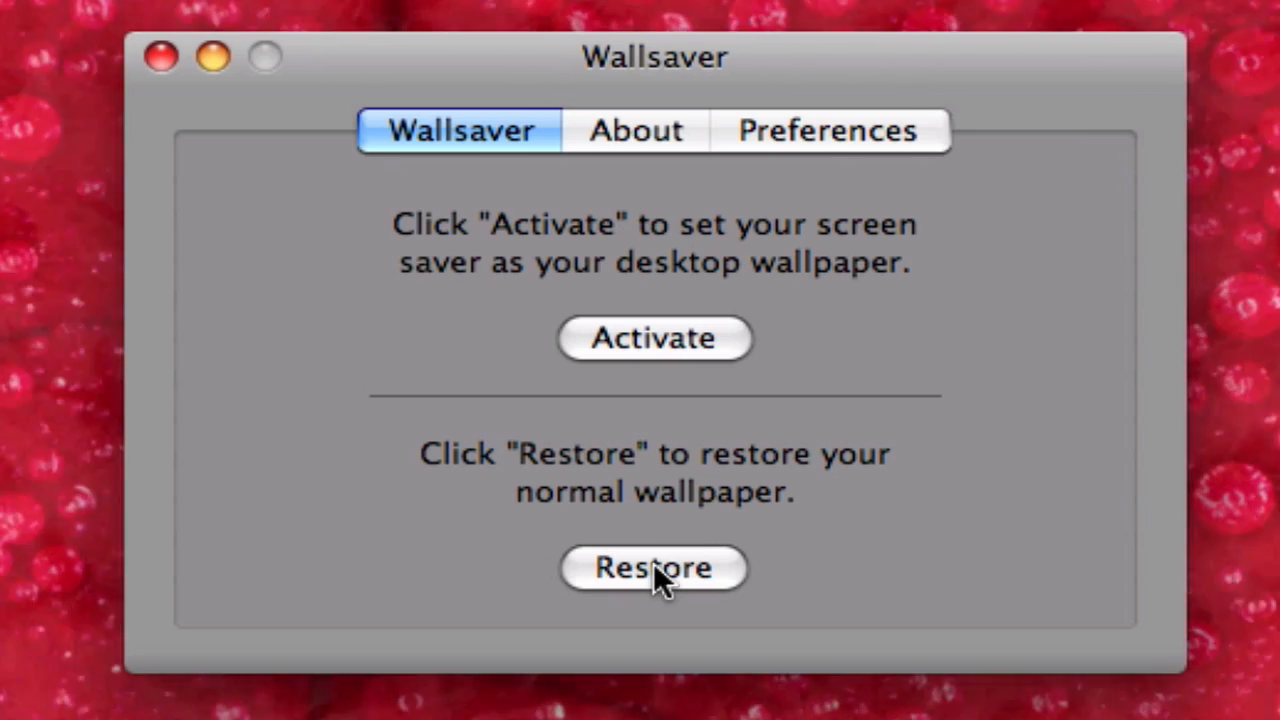
left_click(654, 567)
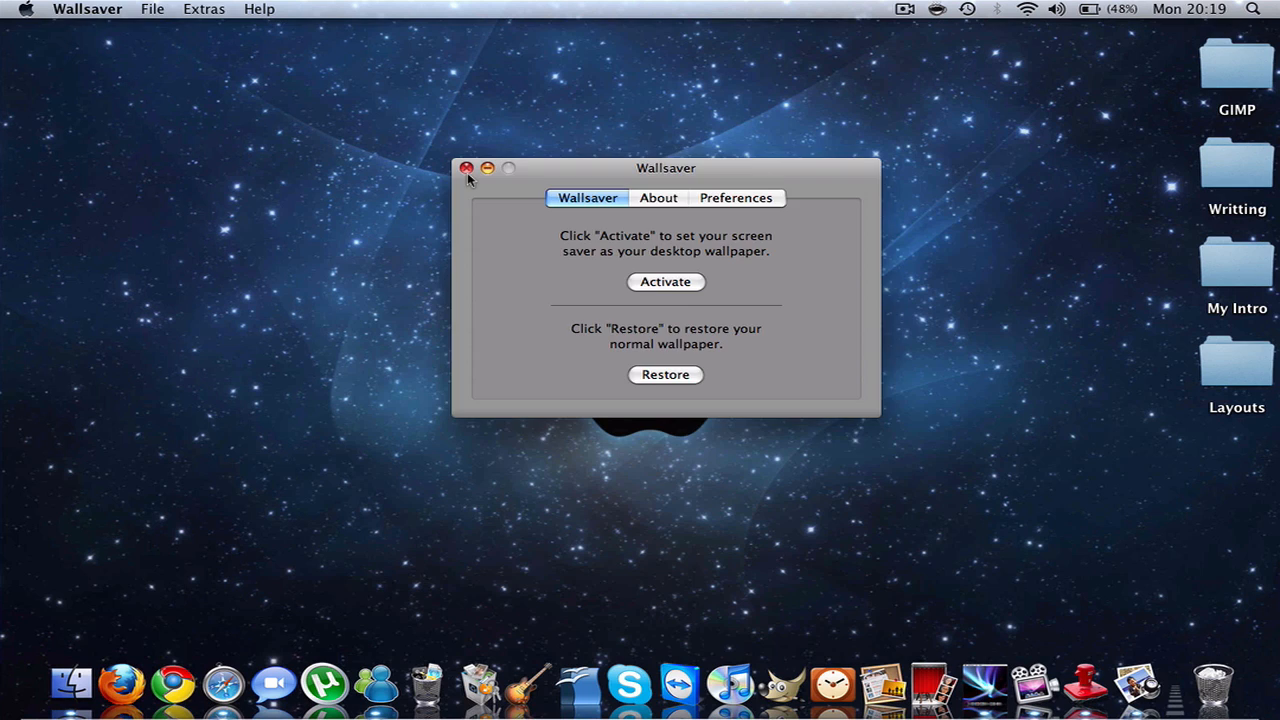
left_click(466, 168)
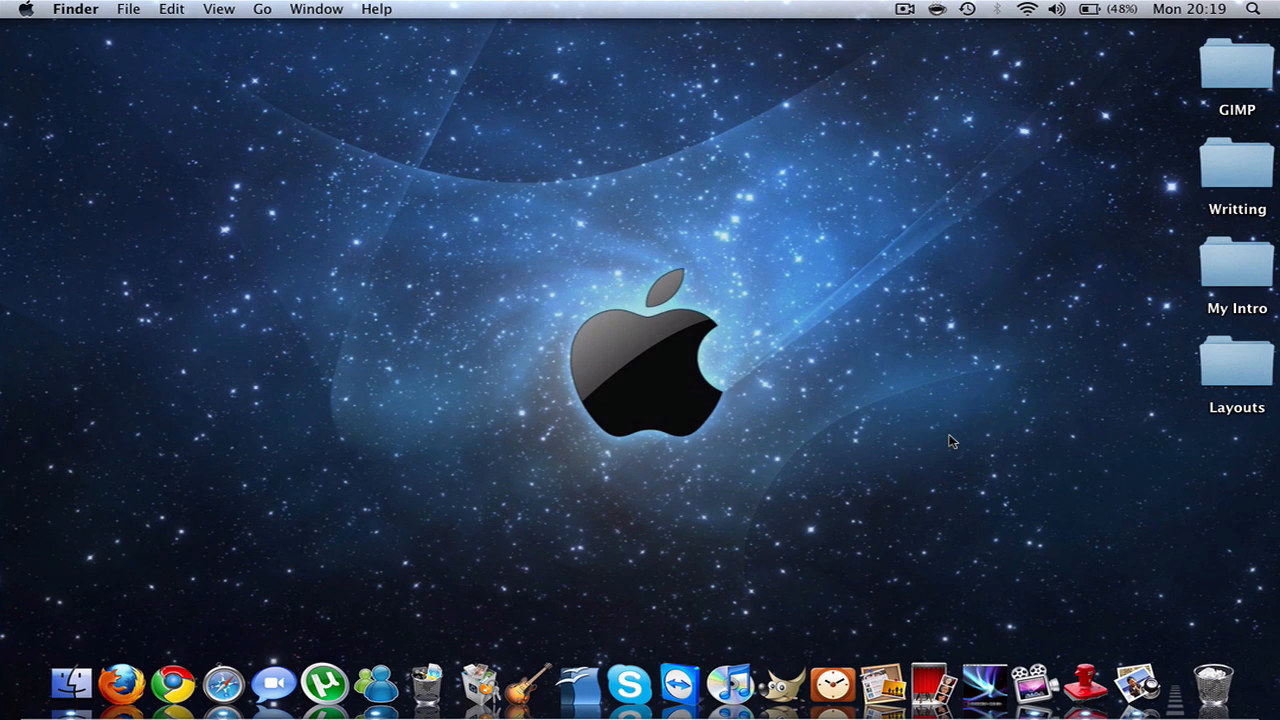